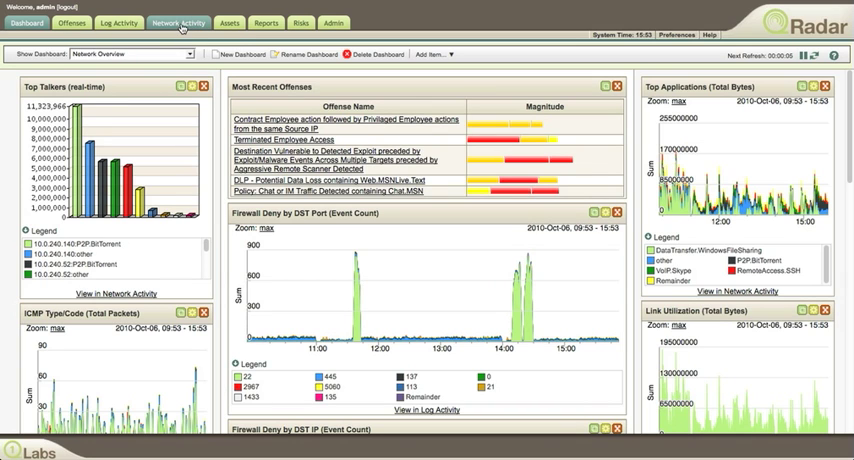
# Step: Switch to the Network Activity tab to see real-time flows from the Default-Short search
pyautogui.click(178, 22)
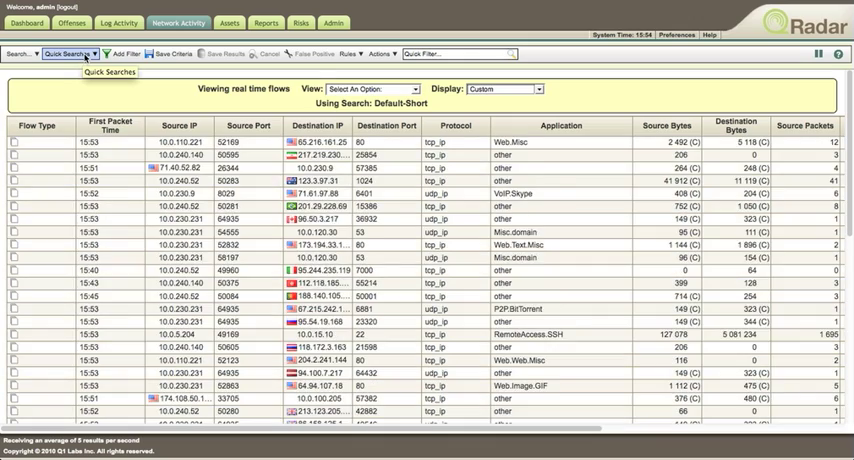
# Step: Run the Top Countries quick search to chart the top 10 countries by bytes
pyautogui.click(67, 54)
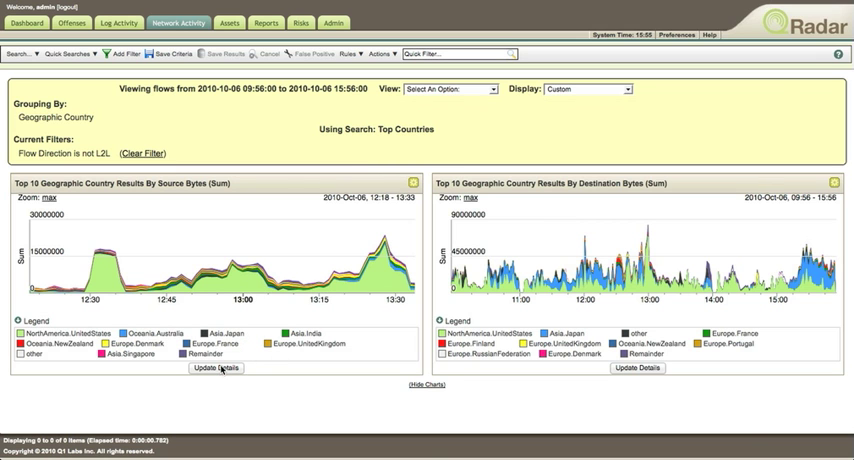
# Step: Update the source bytes chart details, then drill into the 784 Asia.Japan flows
pyautogui.click(214, 368)
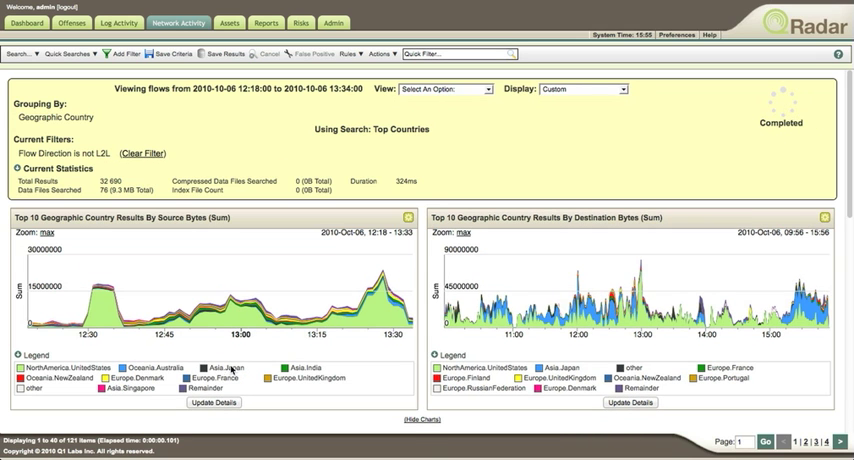
pyautogui.click(403, 419)
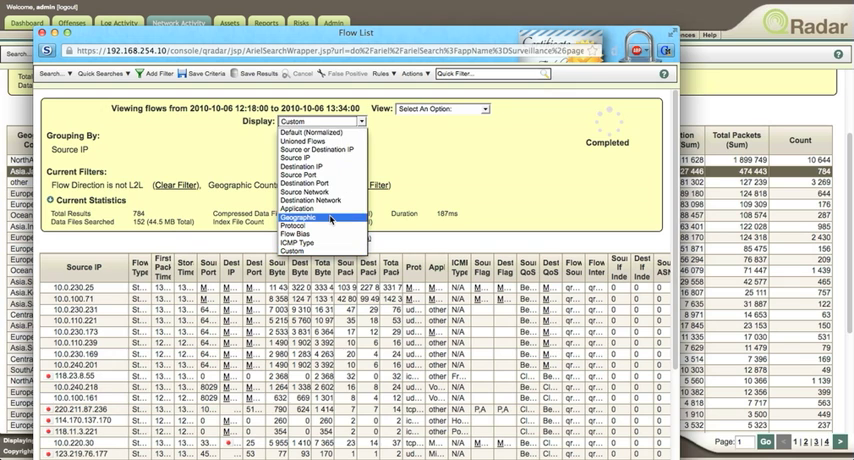
# Step: Display Japan flows as Geographic, then open Multiple (26) source IPs
pyautogui.click(304, 217)
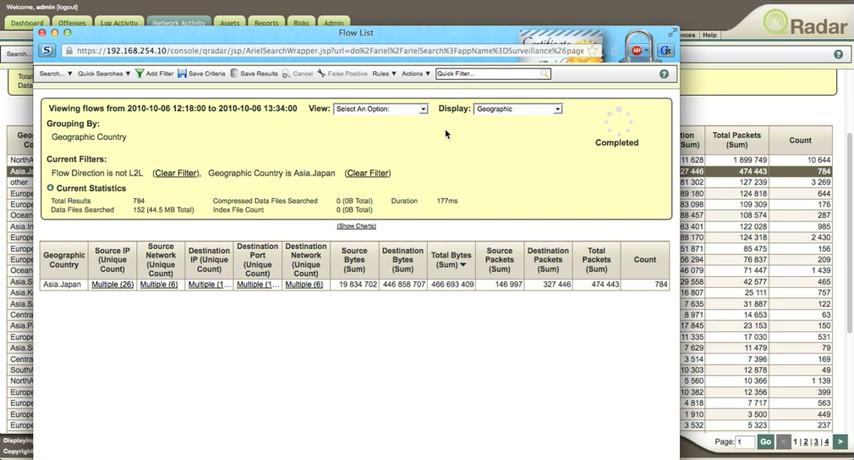
pyautogui.moveTo(560, 113)
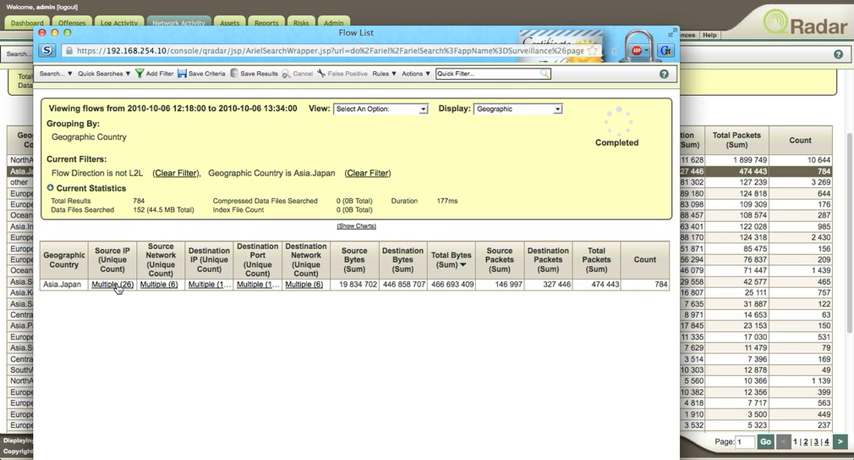
pyautogui.click(112, 284)
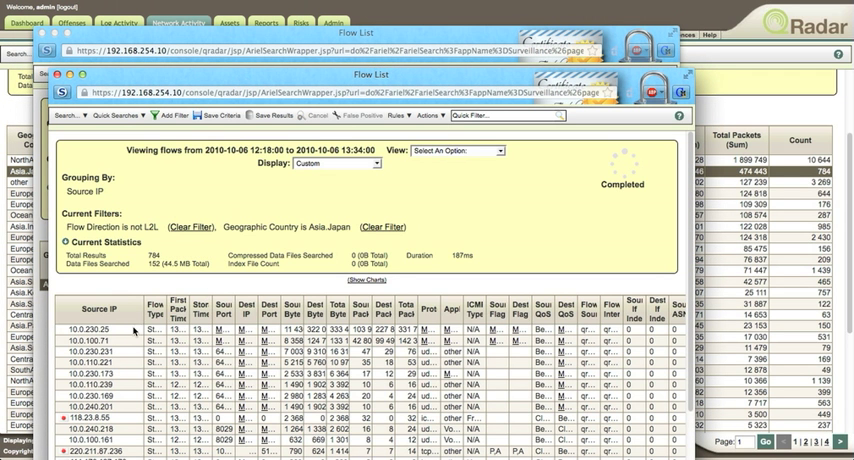
pyautogui.moveTo(100, 328)
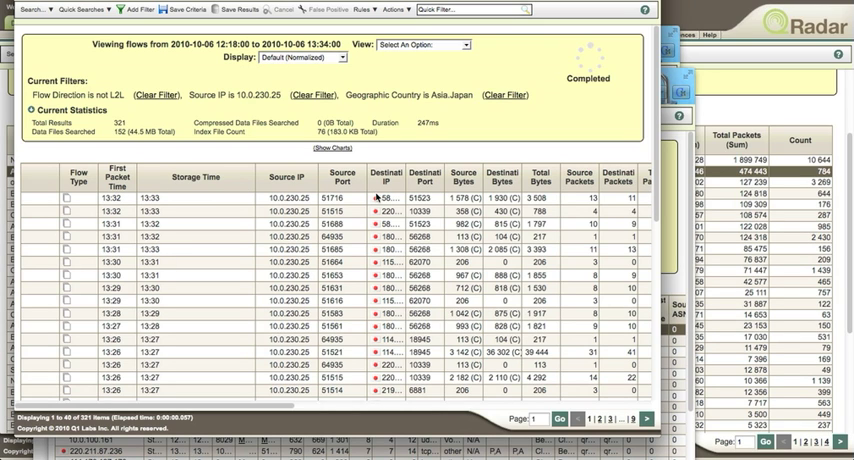
pyautogui.moveTo(476, 201)
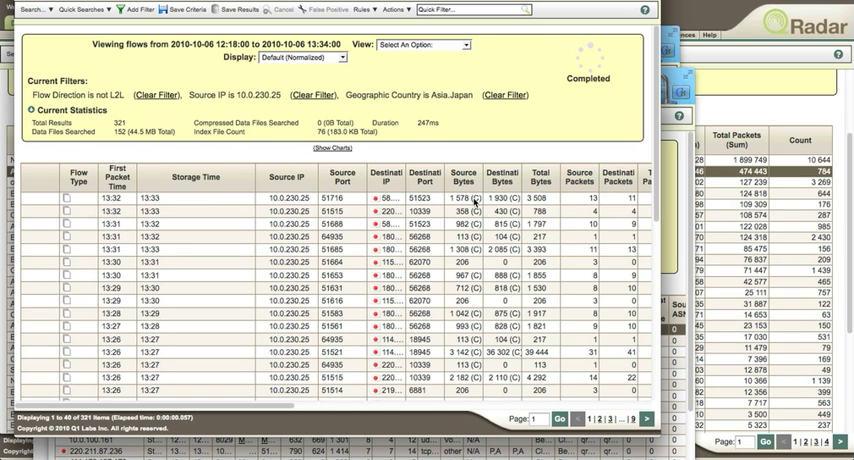